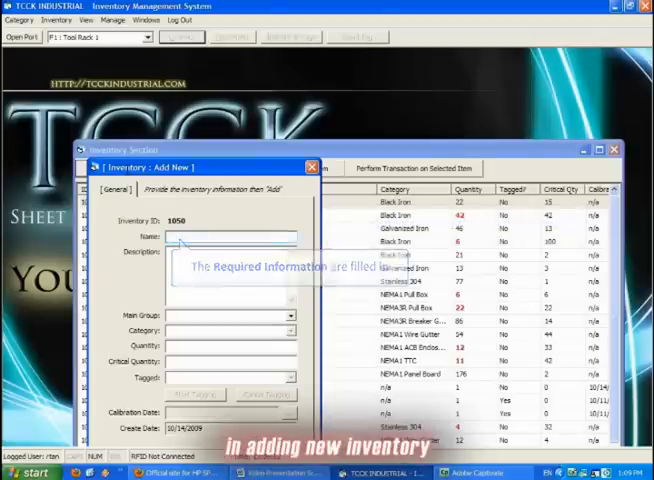
Name the new item End Product Sample 1 with description 'This is expensive'.
text(End Product Sample 1)
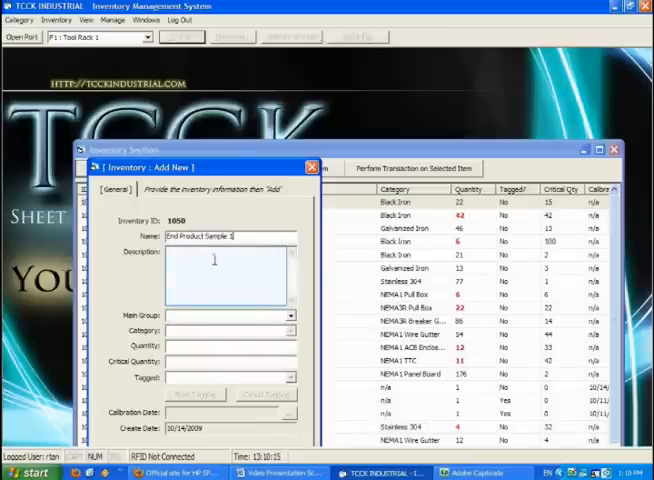
text(This is expensive)
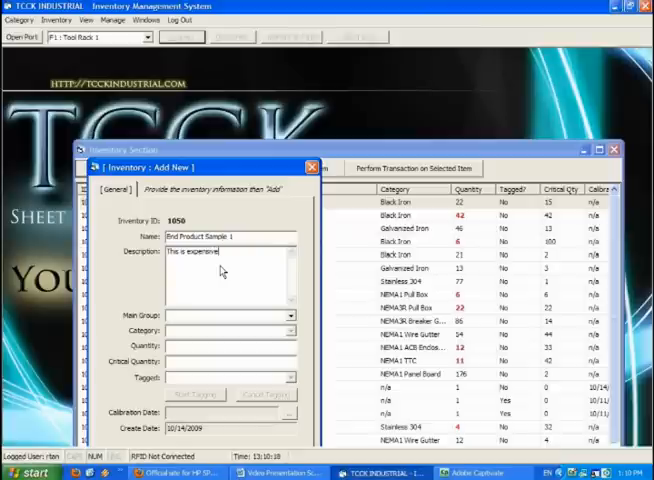
click(288, 316)
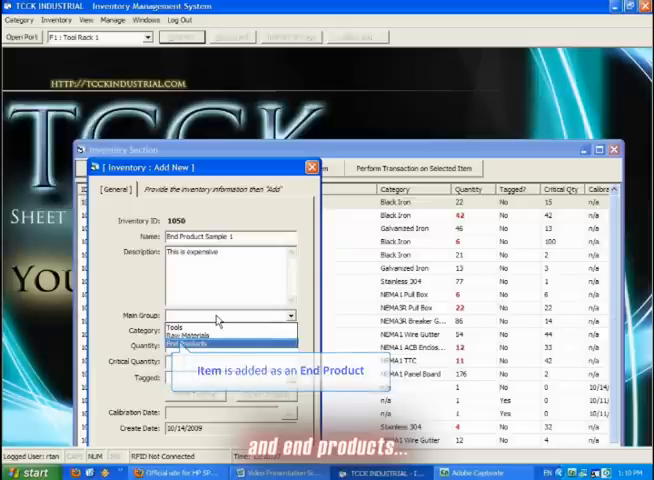
Classify the item as End Products, pull box category, fill quantities and add it.
click(196, 344)
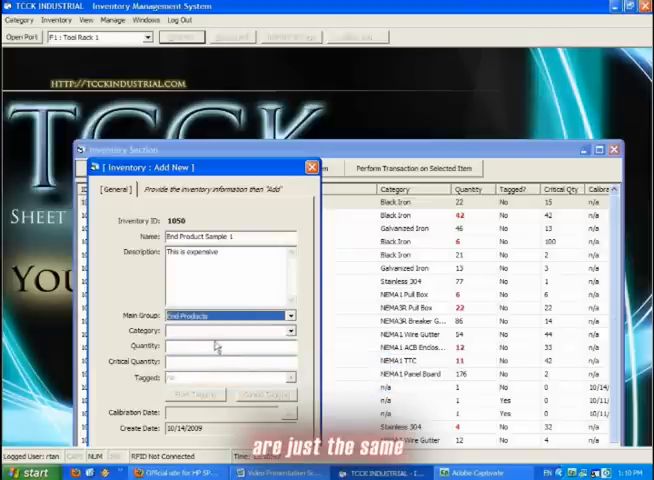
click(290, 330)
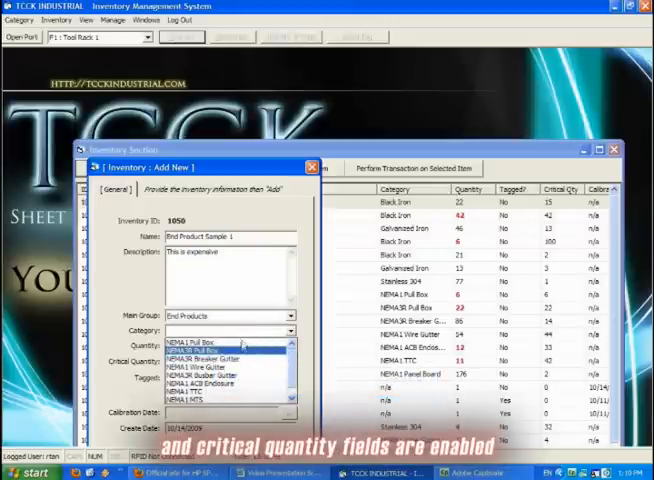
click(200, 352)
text(15)
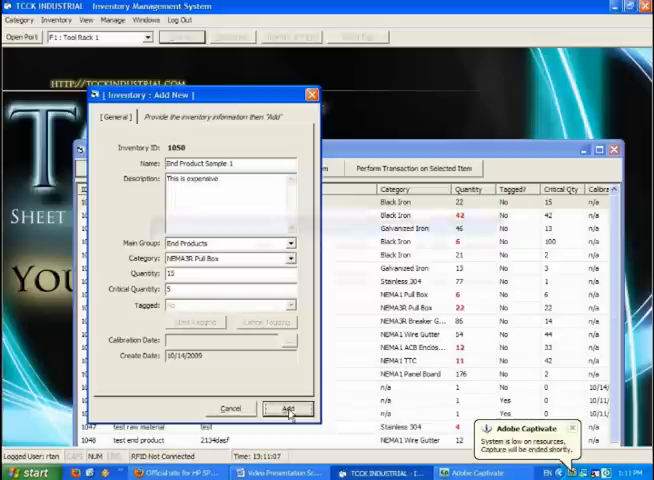
click(288, 408)
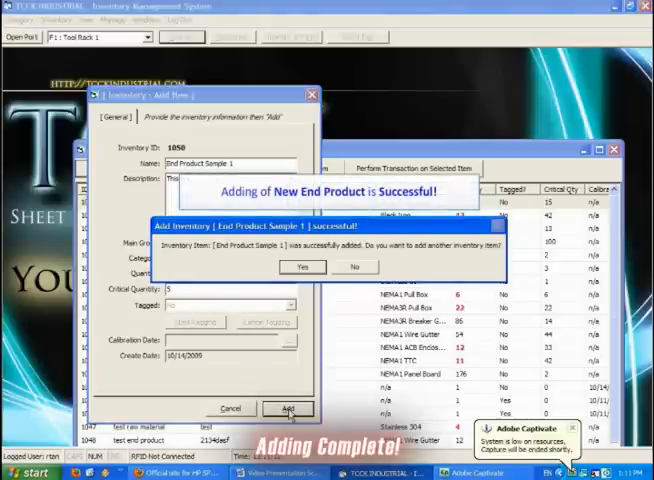